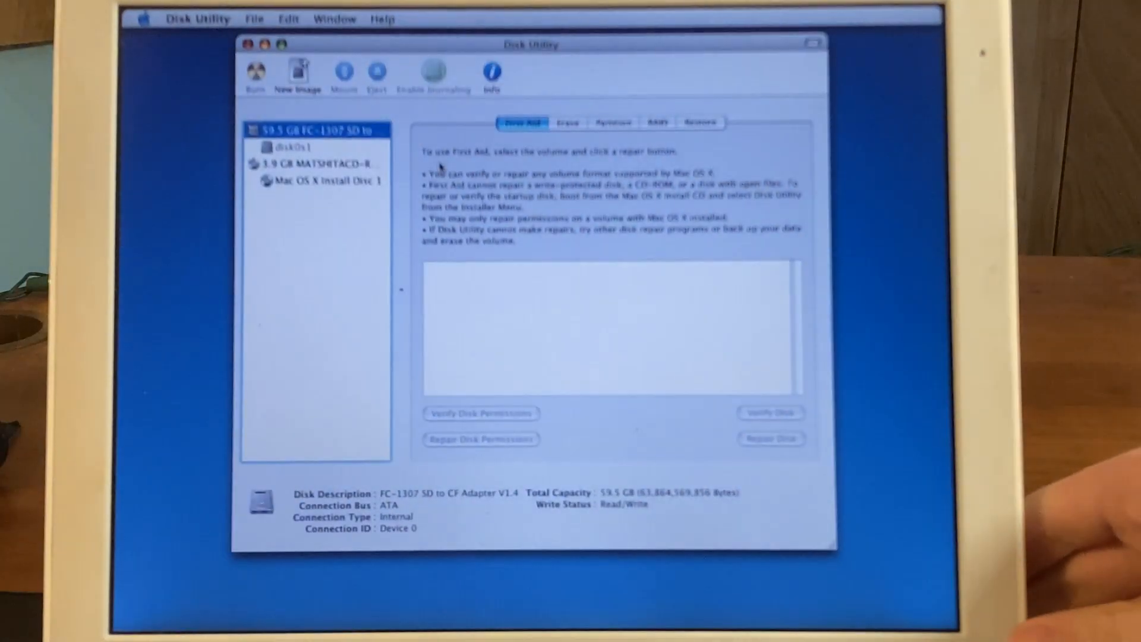
Step: Quit Disk Utility after checking the FC-1307 SD drive, returning to Select a Destination
click(612, 121)
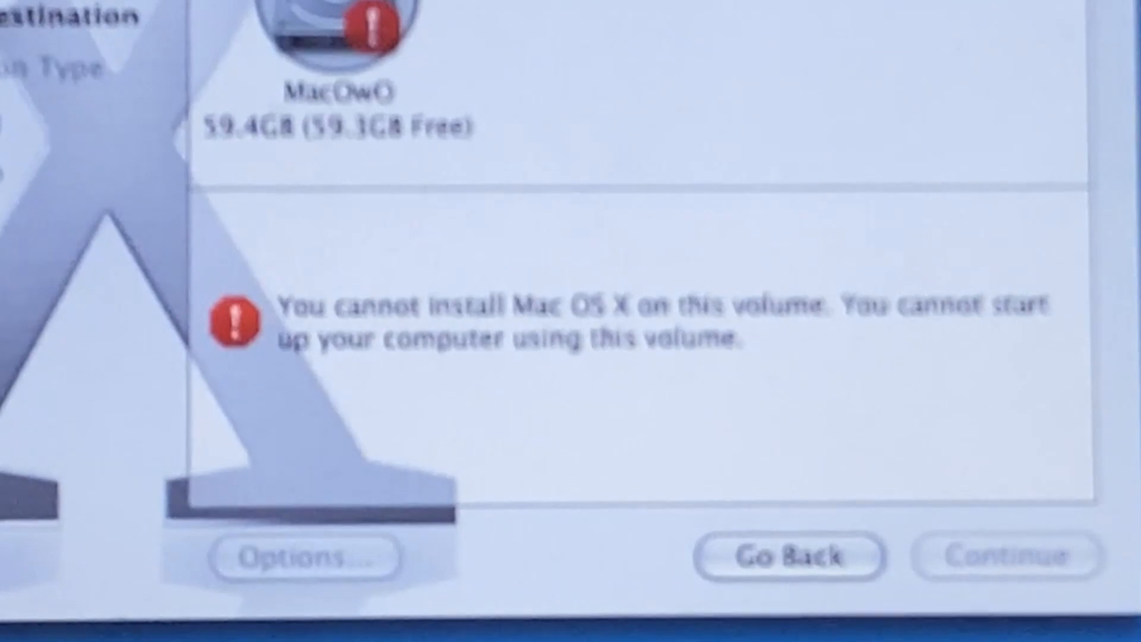
click(169, 4)
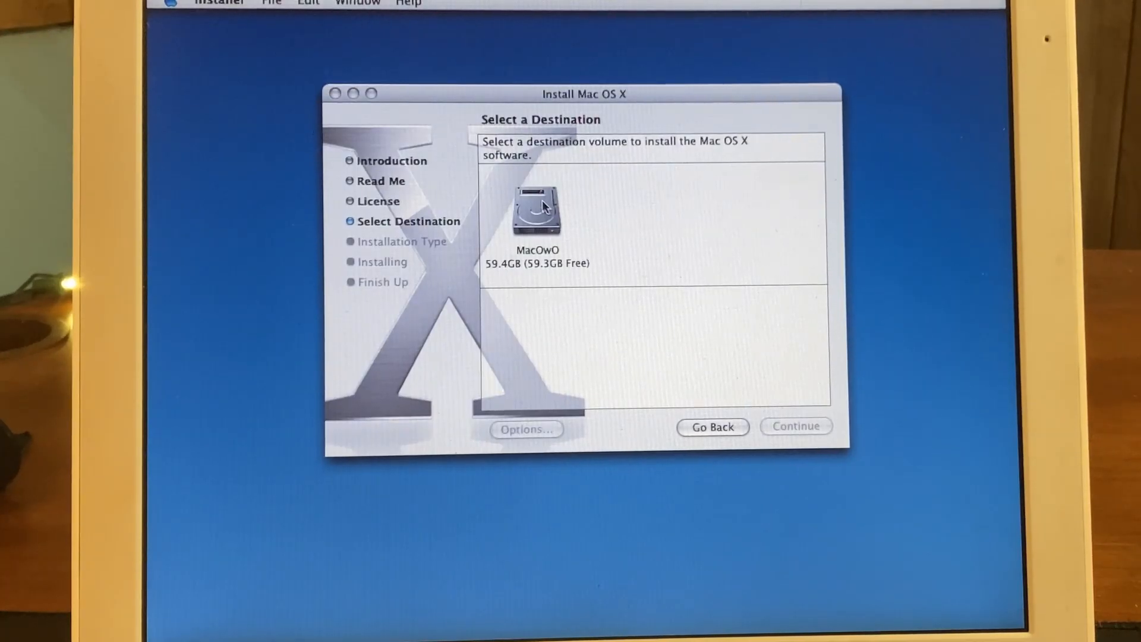
Step: Choose the 59.4 GB MacOwO volume as destination and keep Install Mac OS X as the option
click(537, 212)
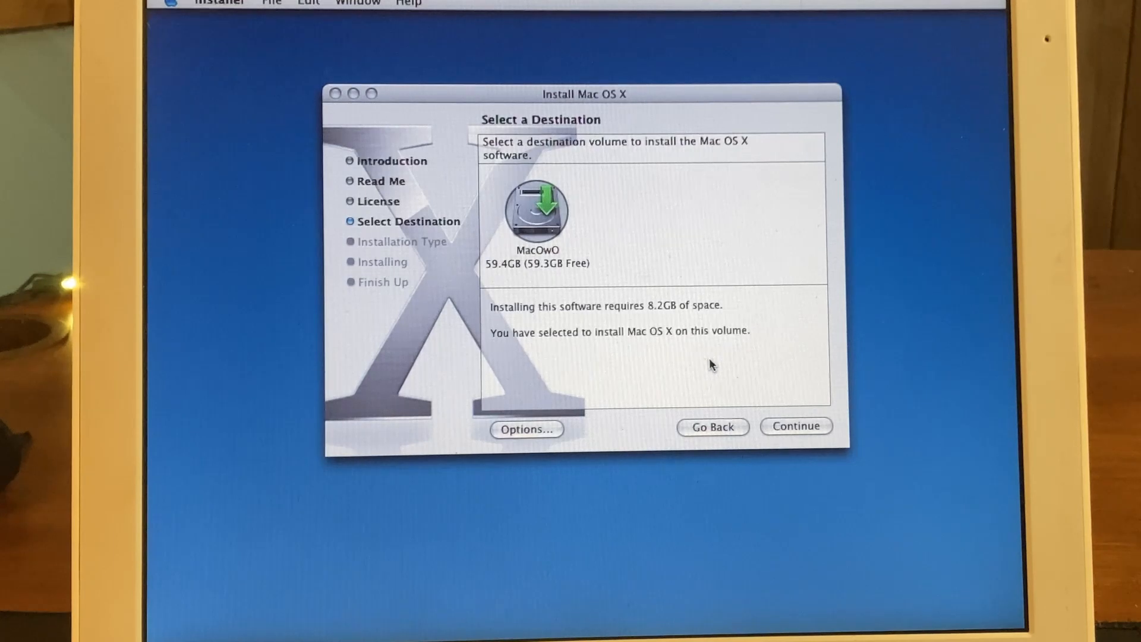
mouse_move(451, 460)
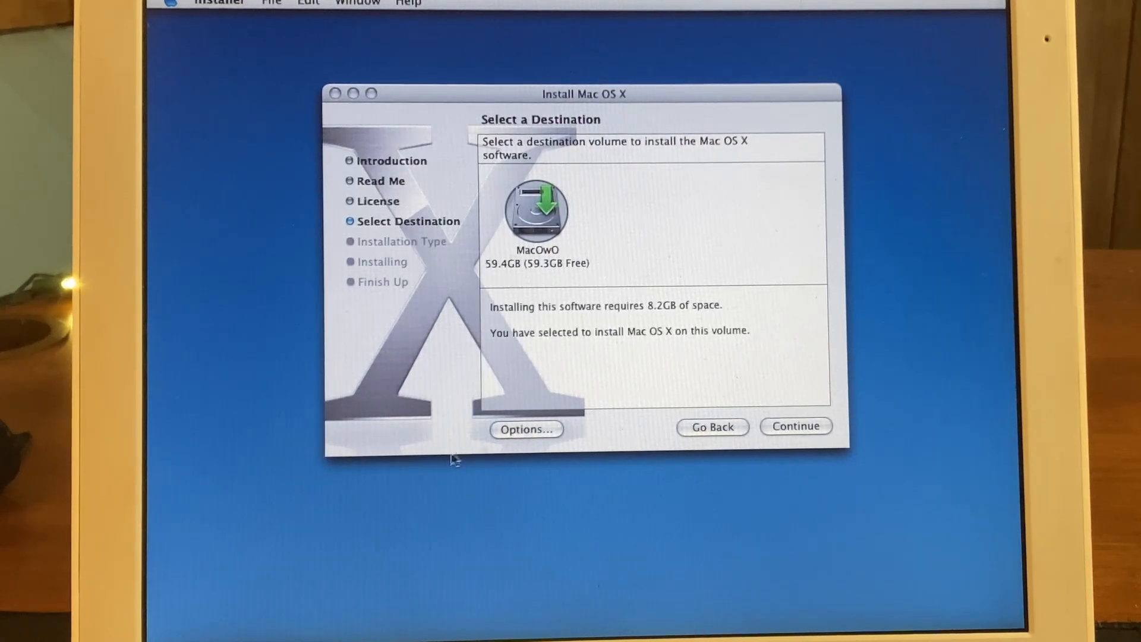
click(526, 429)
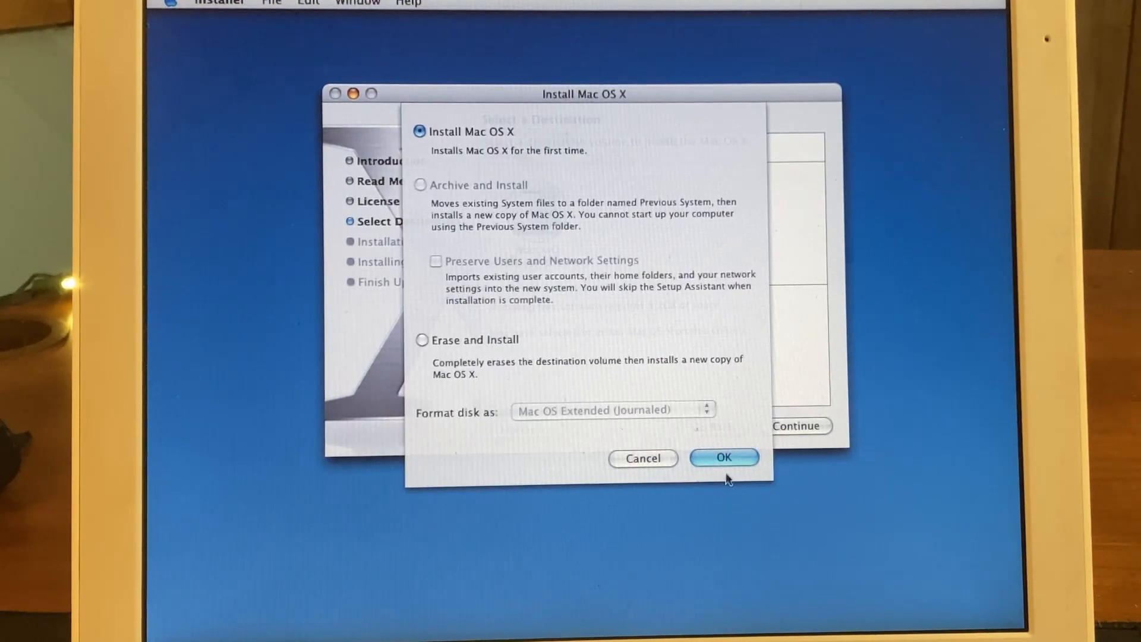
click(721, 456)
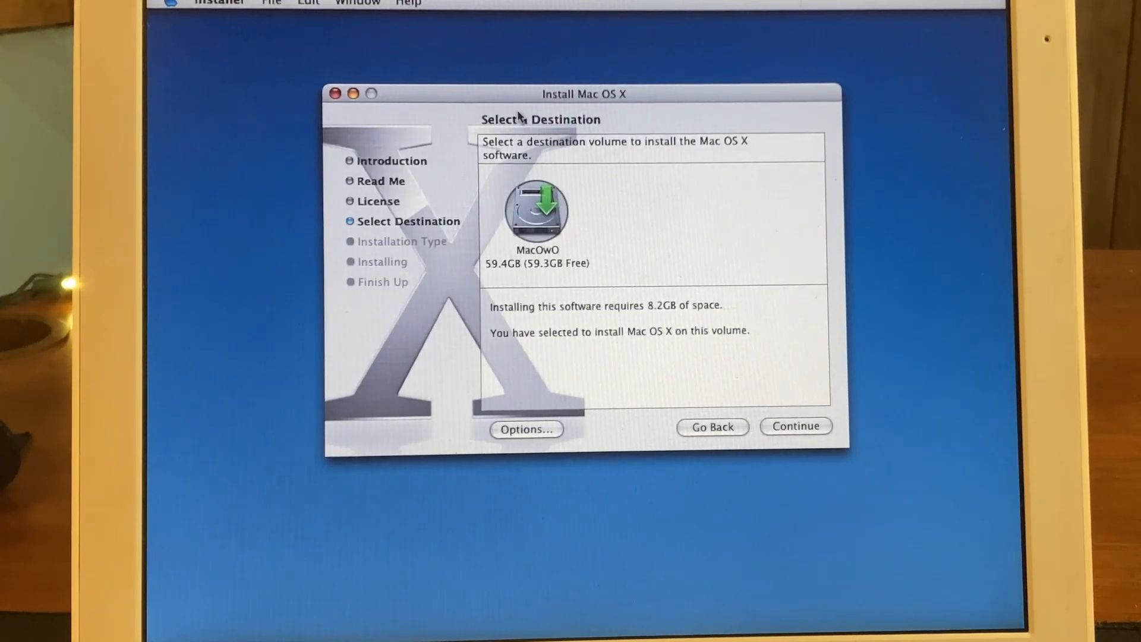
click(526, 429)
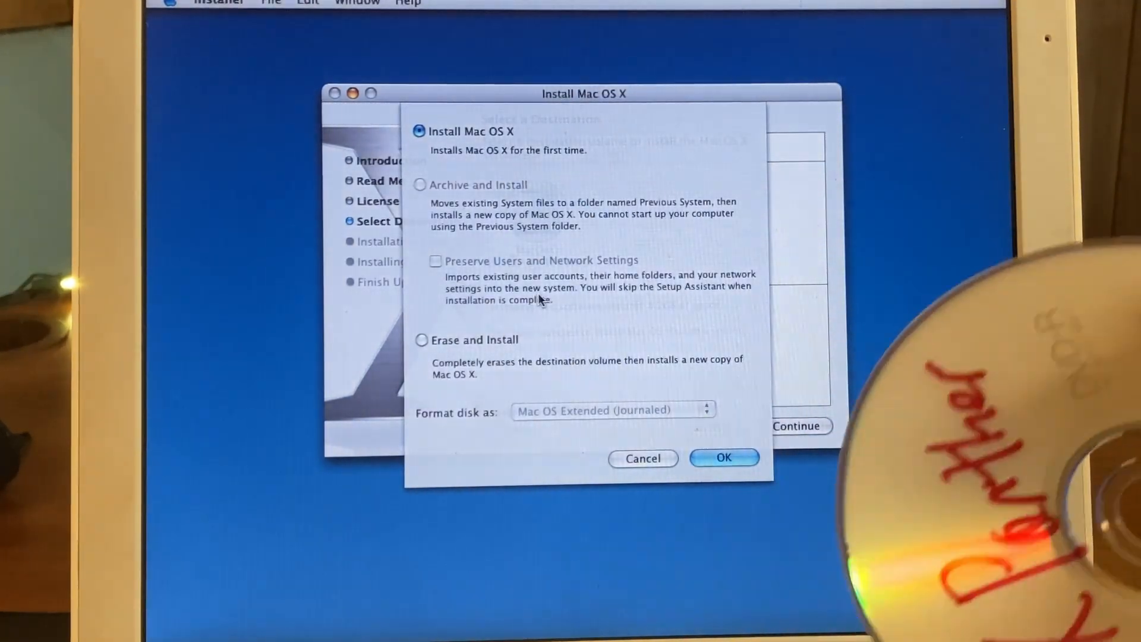
Step: Customize the install to include X11 and Bundled Software, then begin installing
click(723, 457)
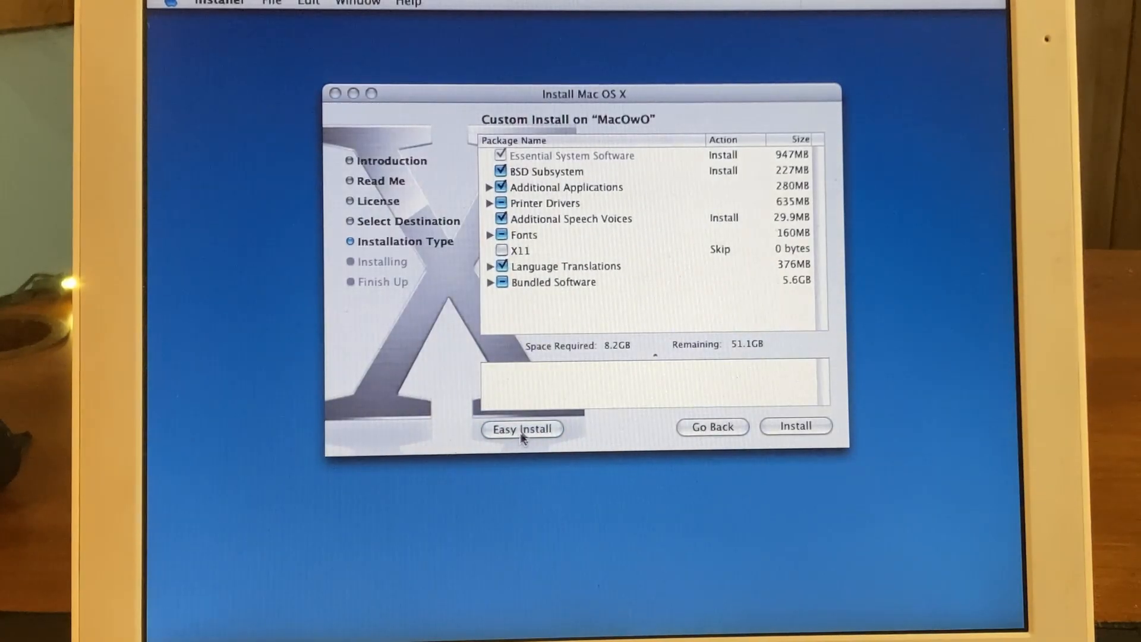
click(519, 250)
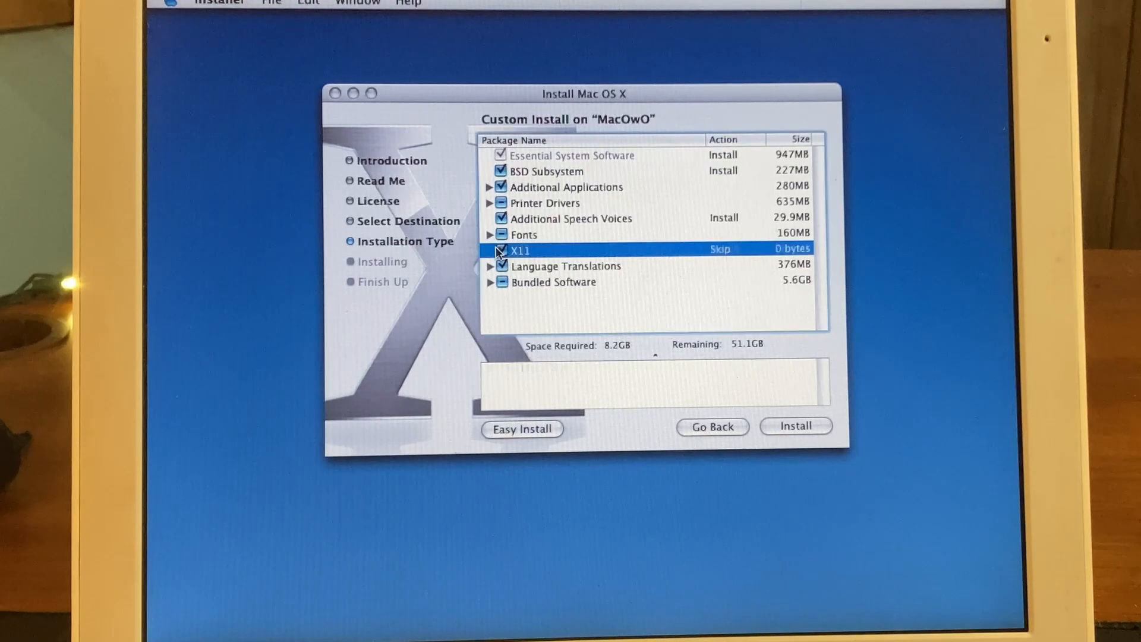
click(501, 250)
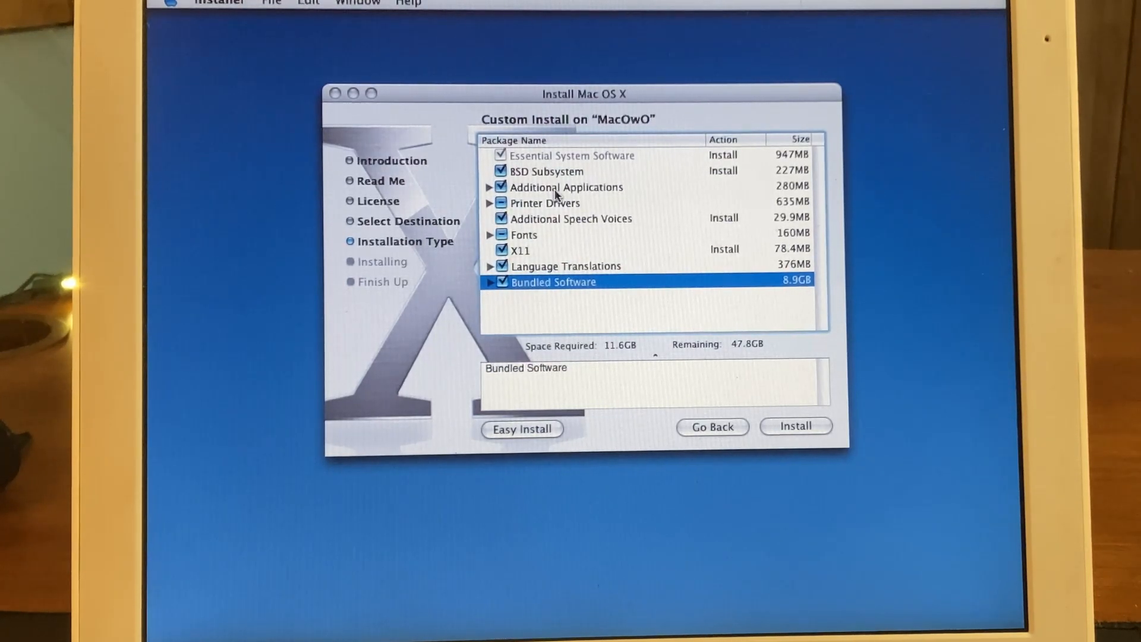
mouse_move(697, 321)
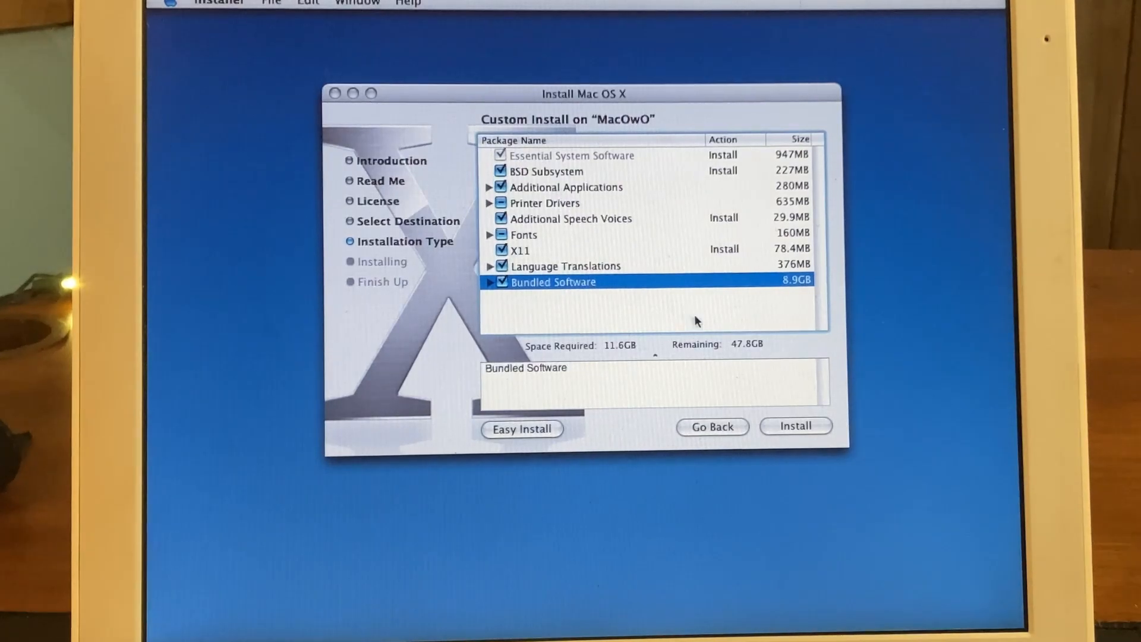
click(795, 425)
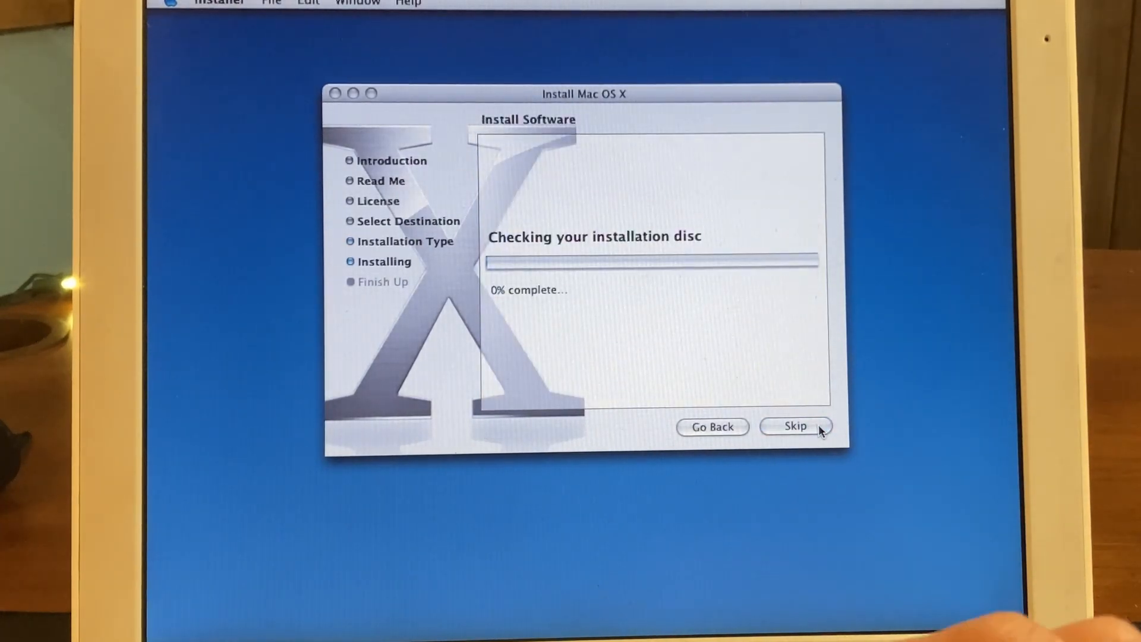
Step: Skip the installation disc check so the install proceeds to the new desktop
click(795, 426)
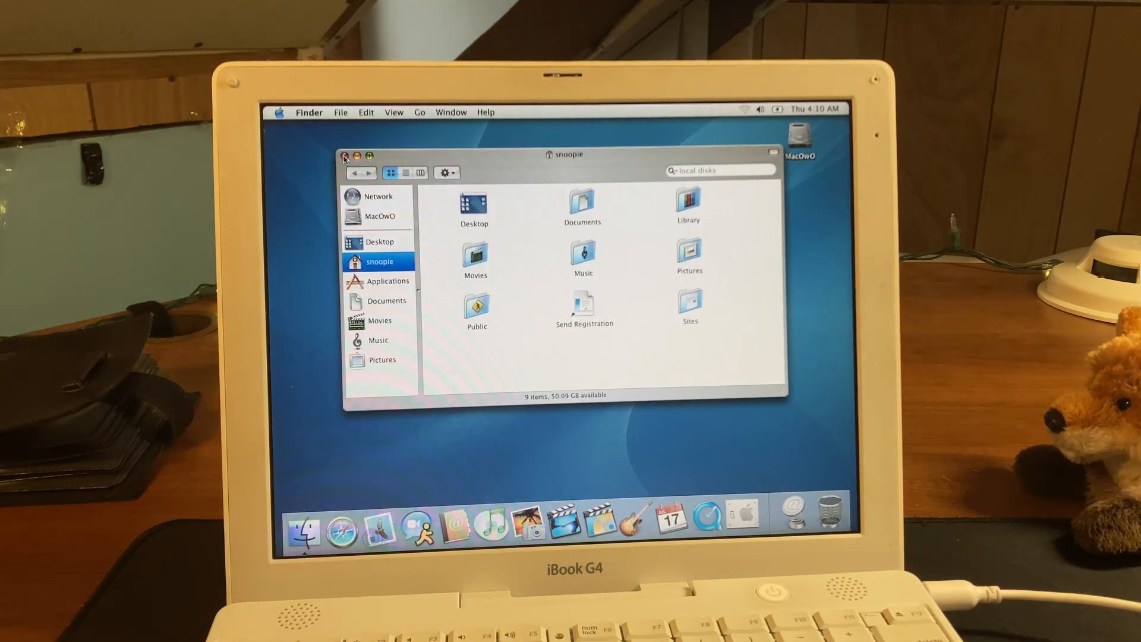
Step: Show About This Mac confirming Mac OS X 10.3.5 on a 1.2 GHz PowerPC G4 with 256 MB
click(279, 112)
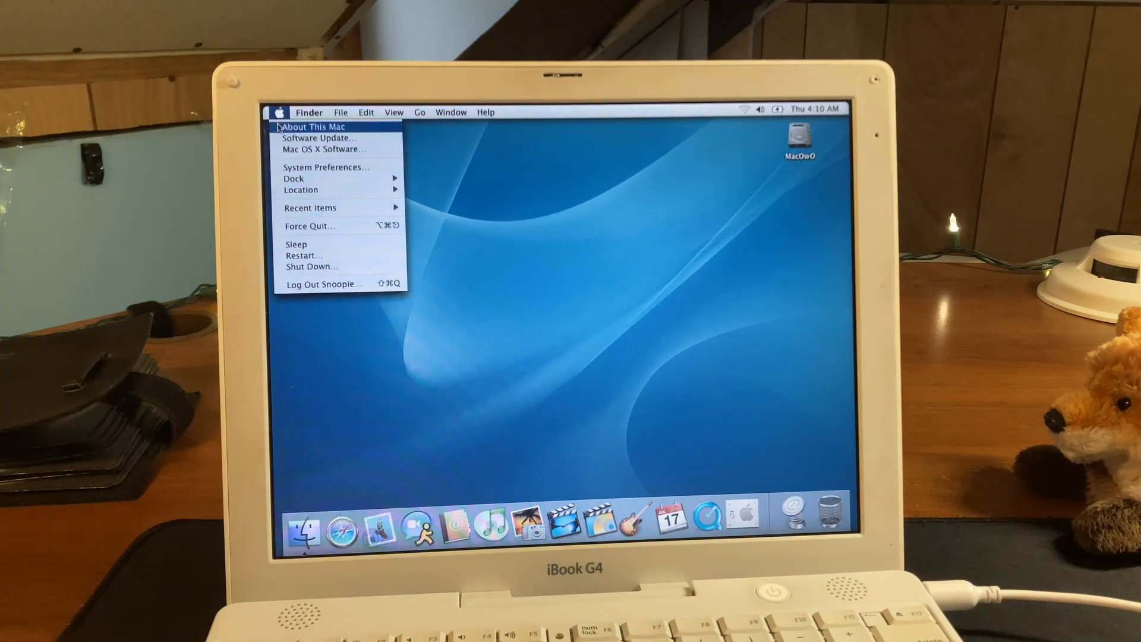
click(311, 126)
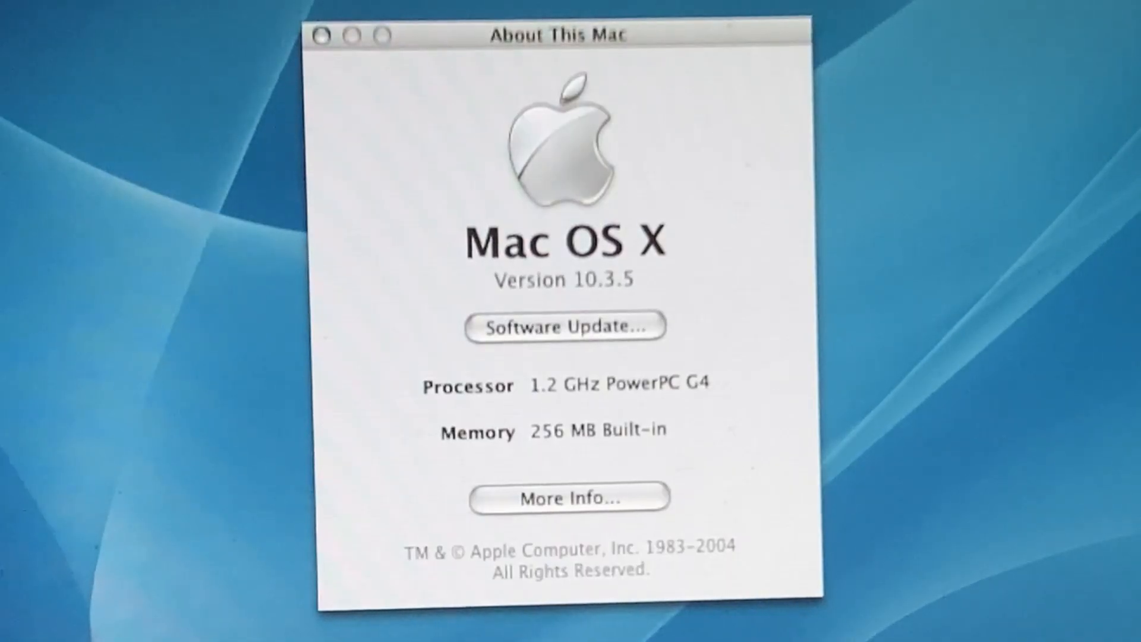
mouse_move(378, 173)
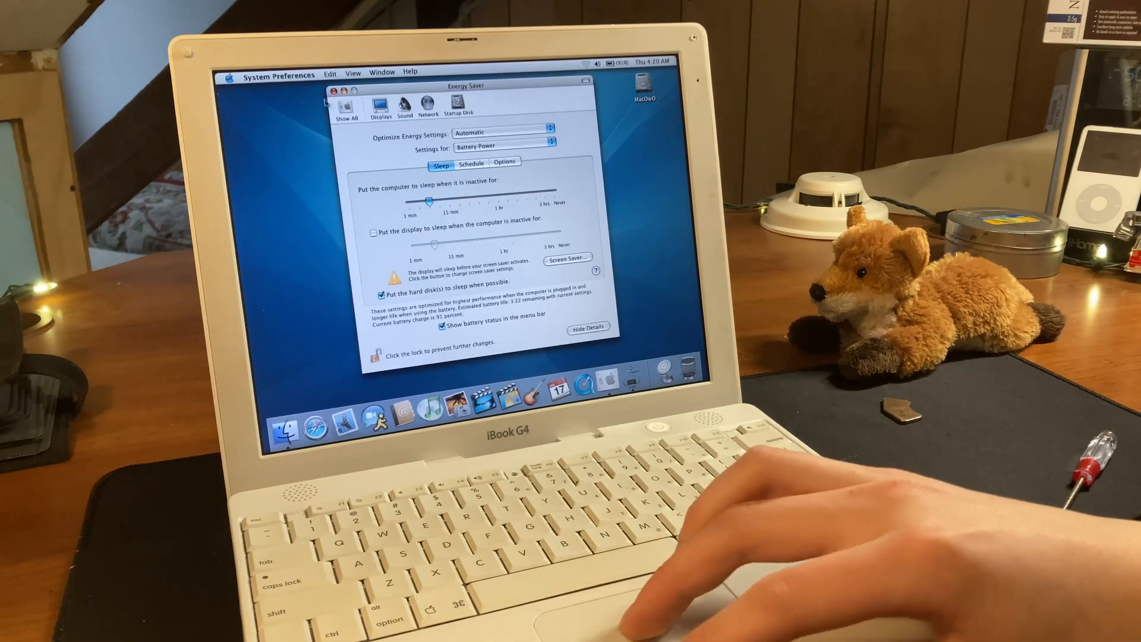
Step: Close System Preferences, leaving the G4FanControl disk image mounted in Finder
click(333, 91)
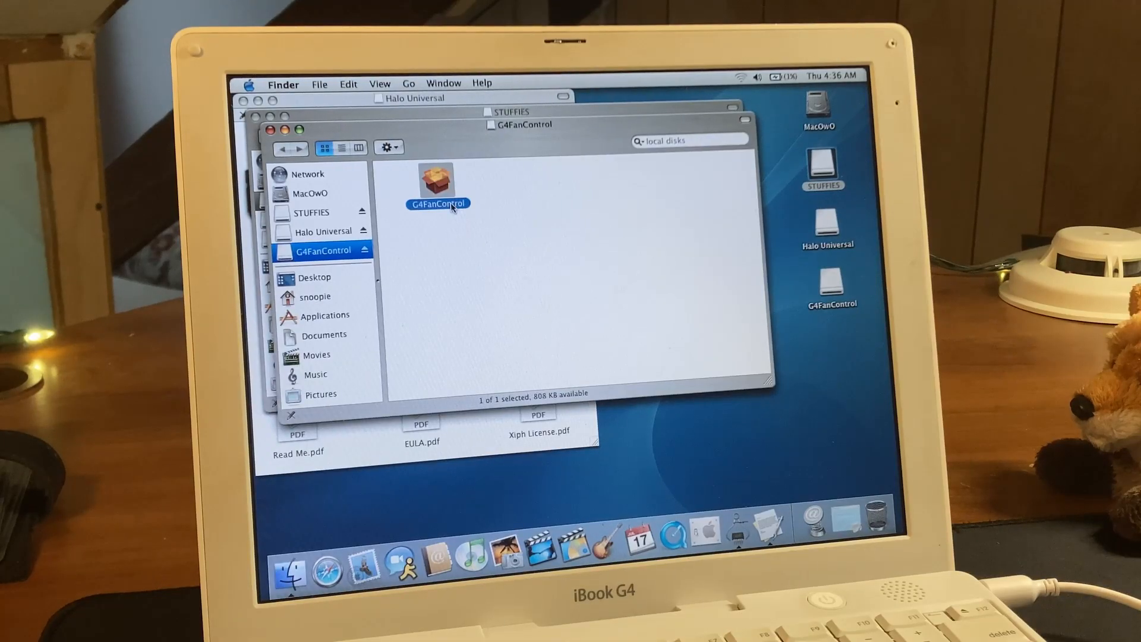
Step: Launch the G4FanControl installer package twice, then force quit the hung Installer
double_click(436, 179)
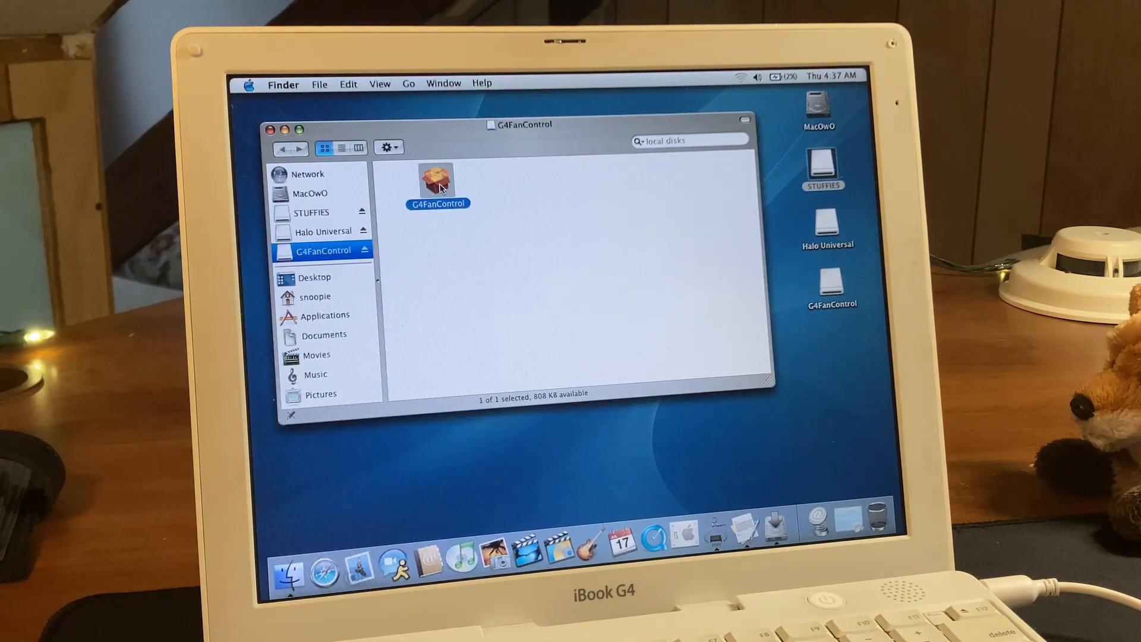
double_click(436, 181)
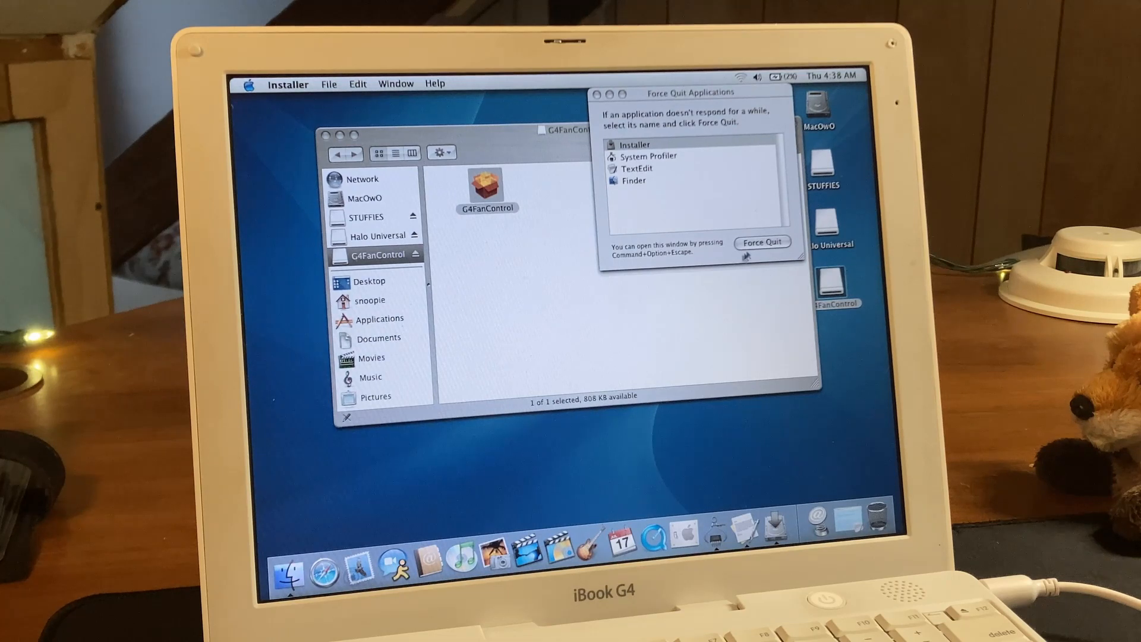
click(760, 241)
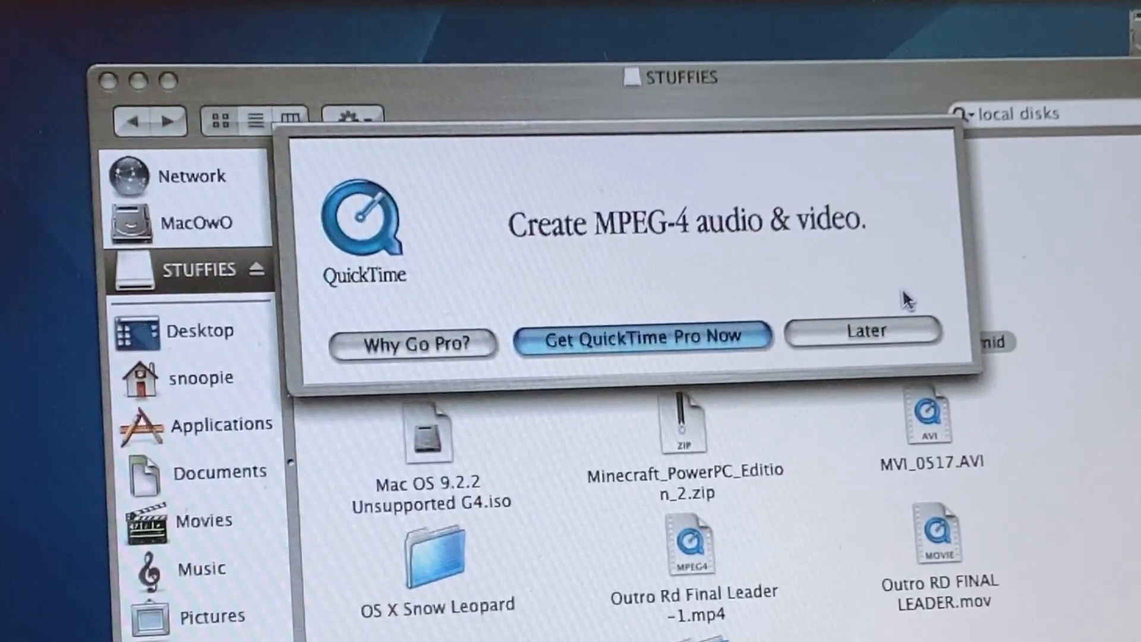
Step: Dismiss the QuickTime Pro prompt with Later and play m83midnight_city.mid
click(863, 332)
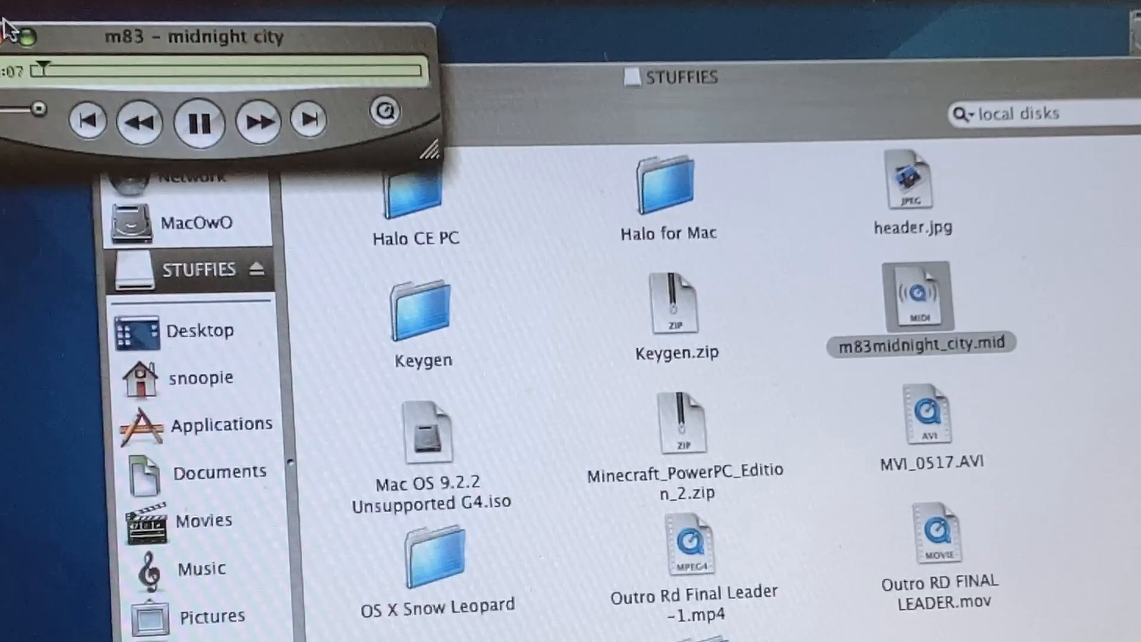
click(11, 29)
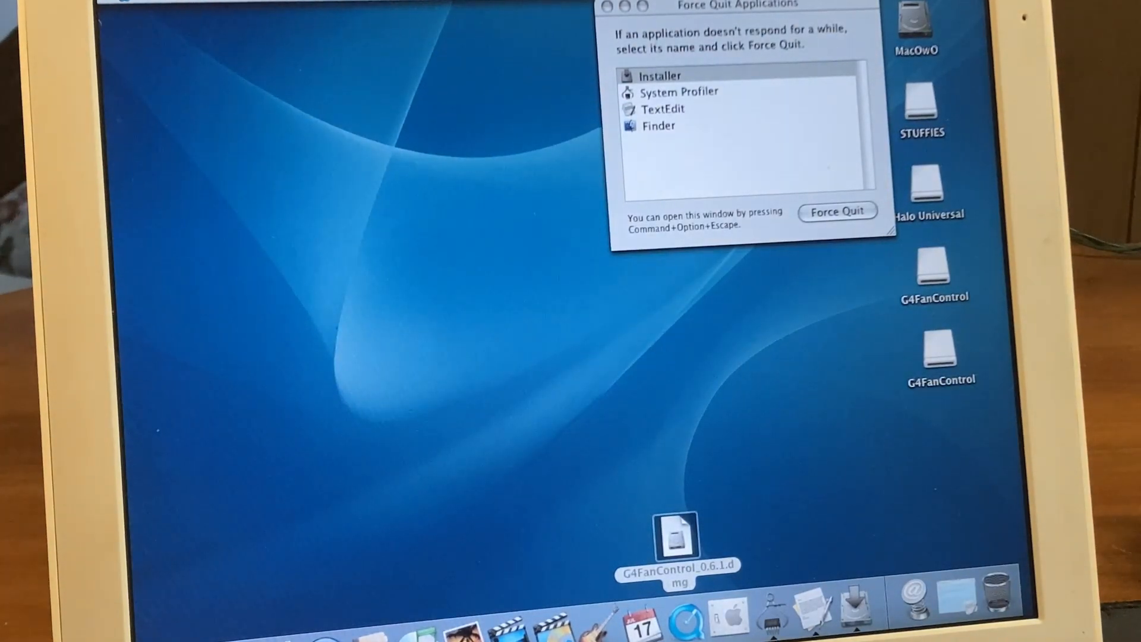
mouse_move(929, 189)
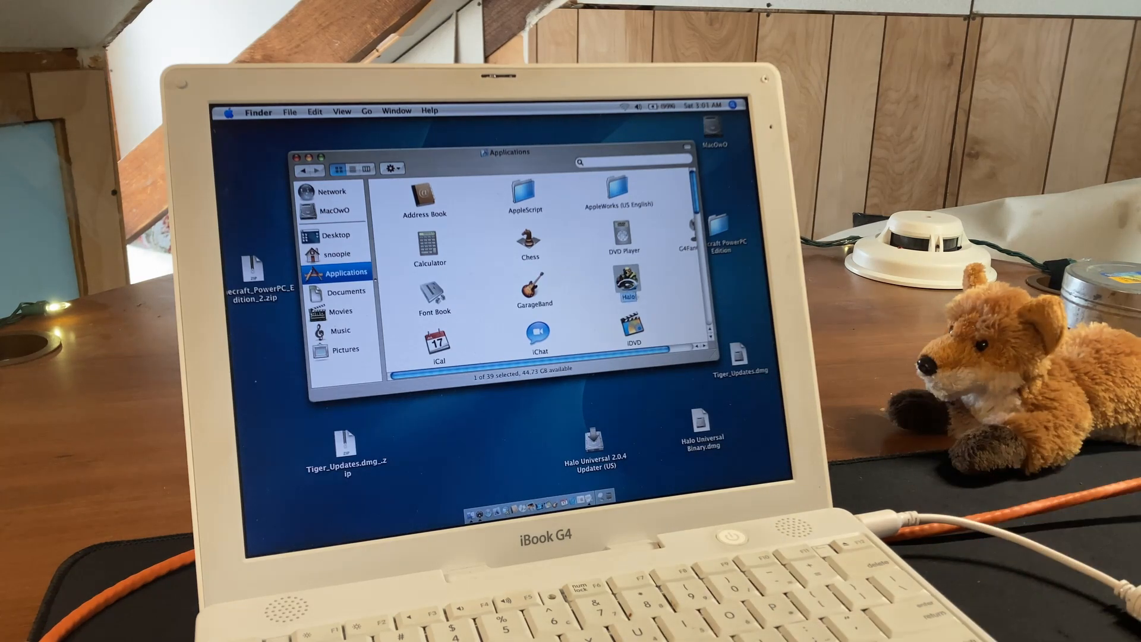
Step: Launch Halo from Applications and accept its graphics settings to reach the main menu
double_click(633, 284)
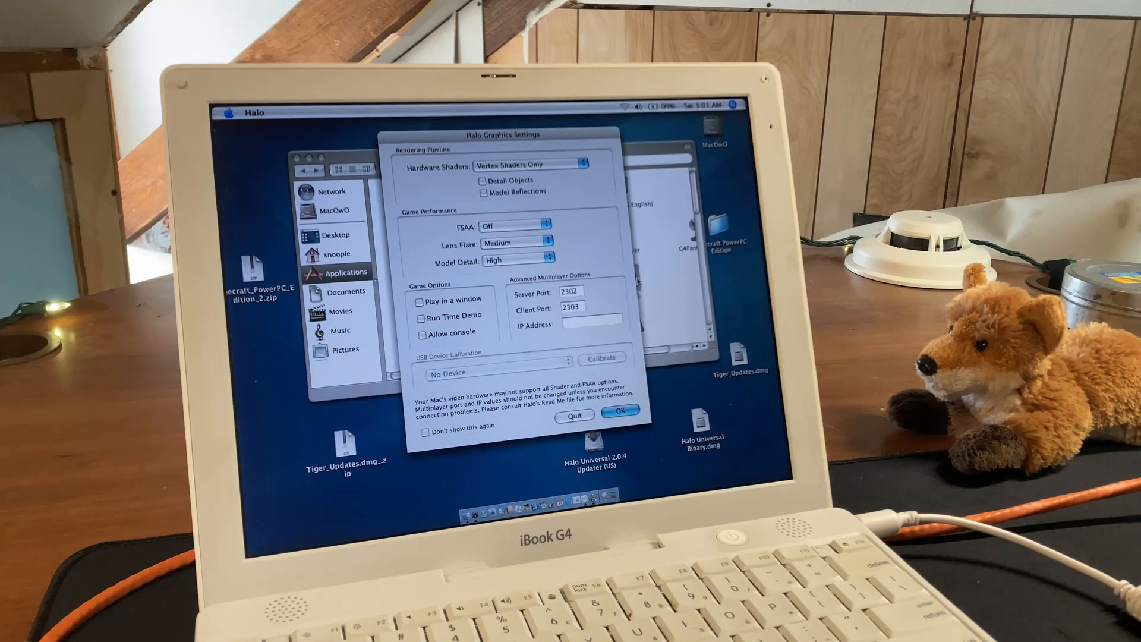
click(618, 409)
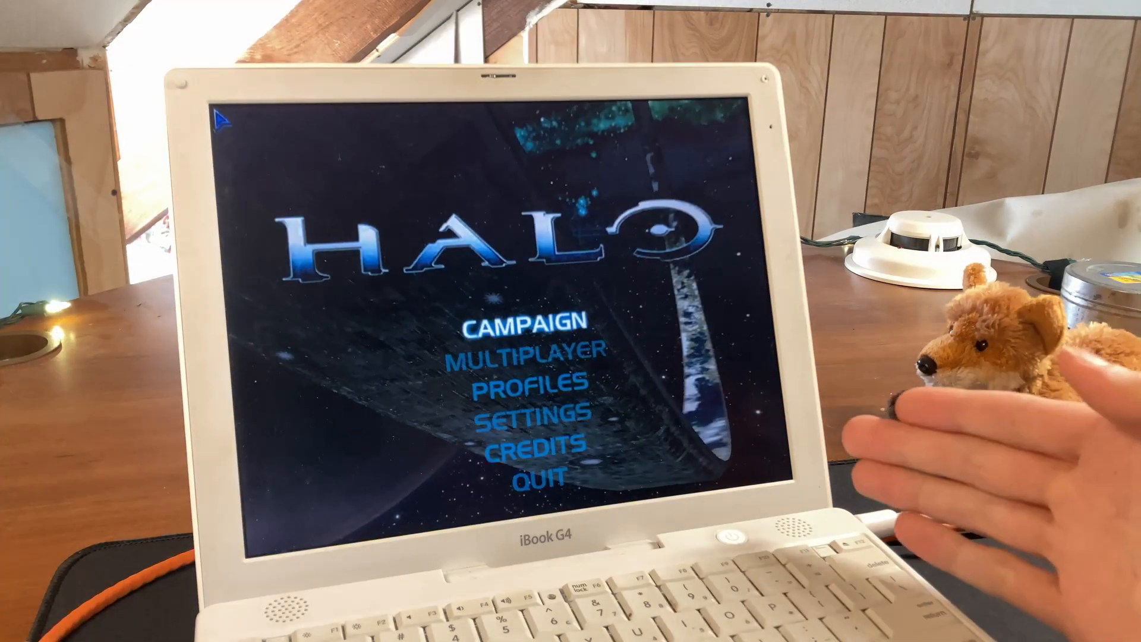